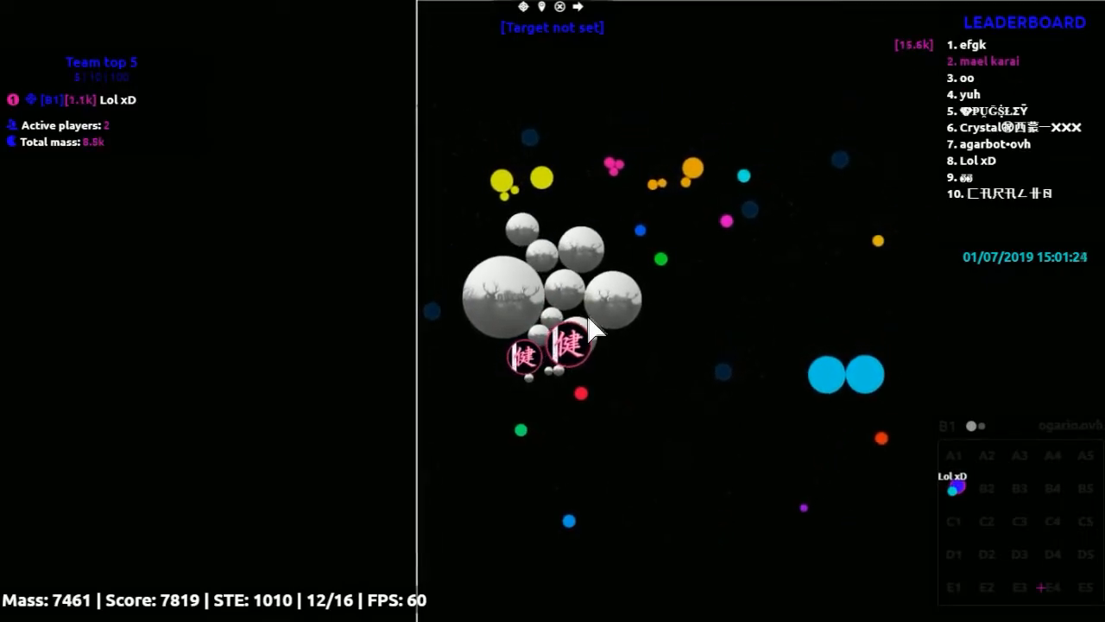
- Split the deer-skinned cells, then respawn from the OGARio menu as a tiny mass-44 cell
key(space)
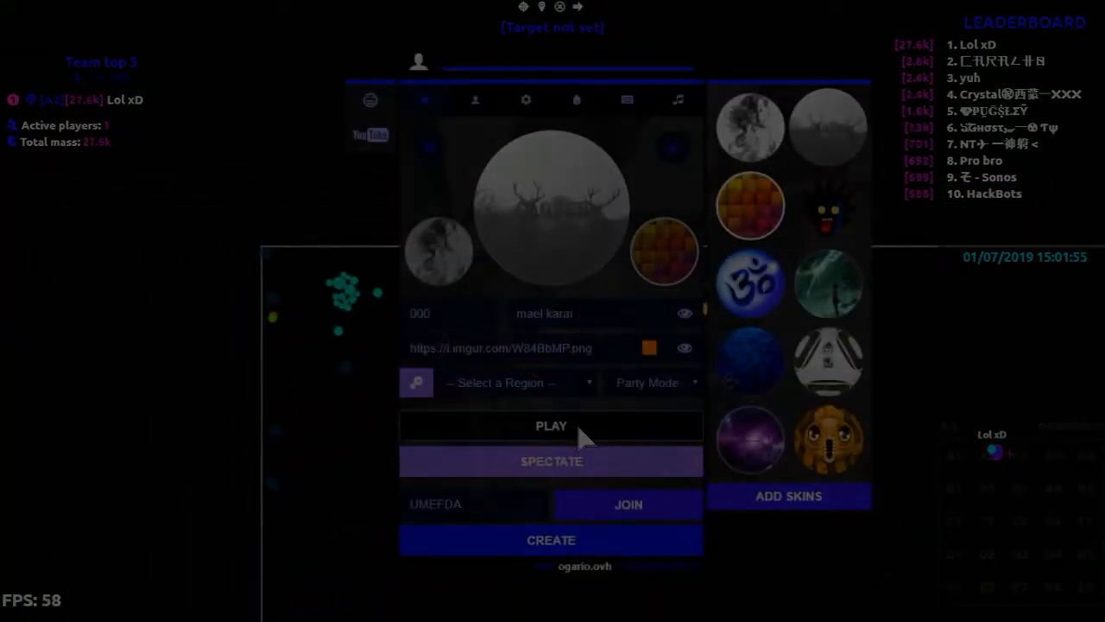
click(551, 425)
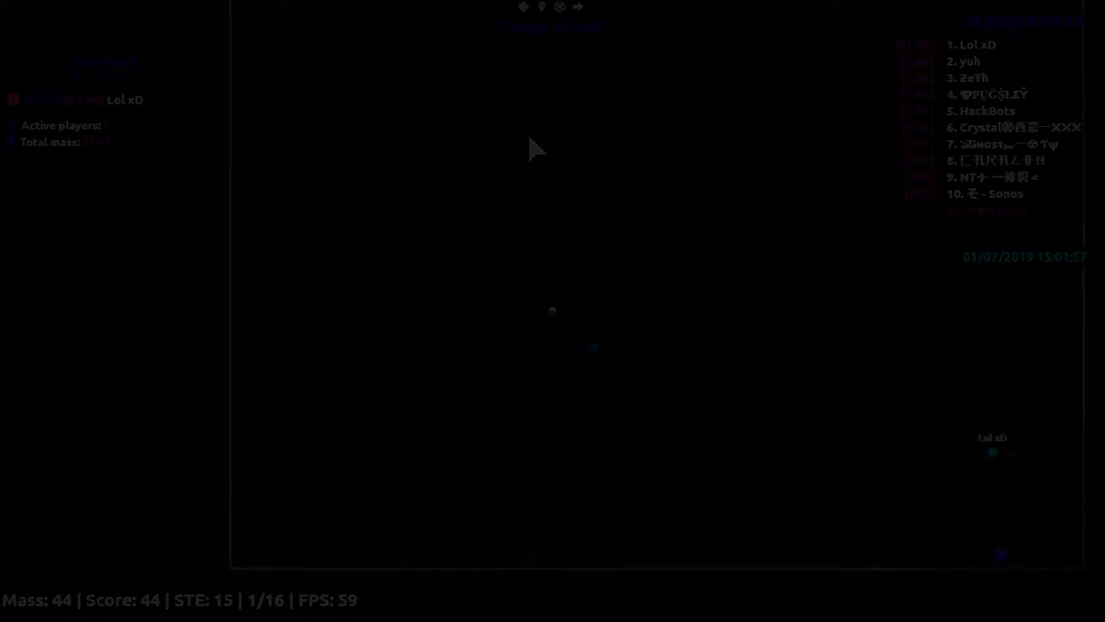